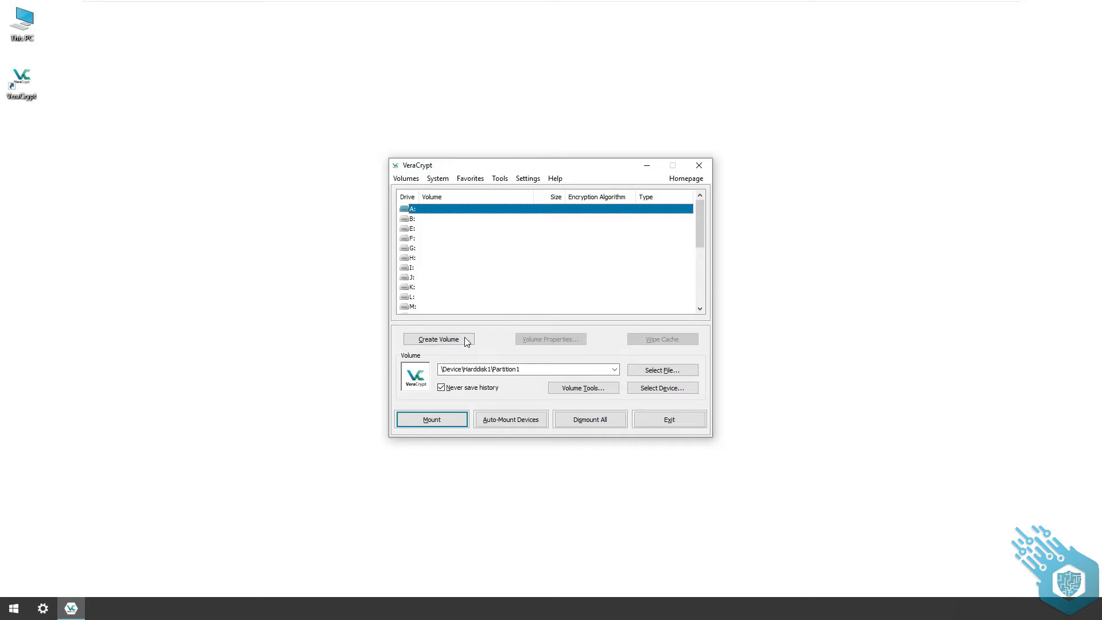
Start a new volume that normally encrypts the system partition or entire system drive
left_click(438, 338)
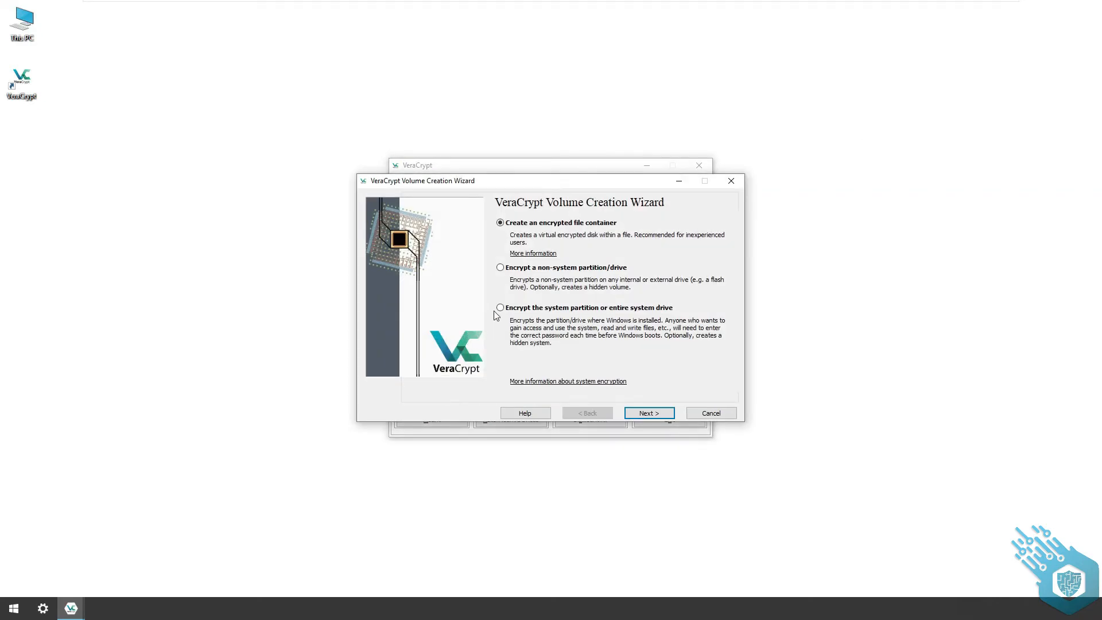
left_click(500, 307)
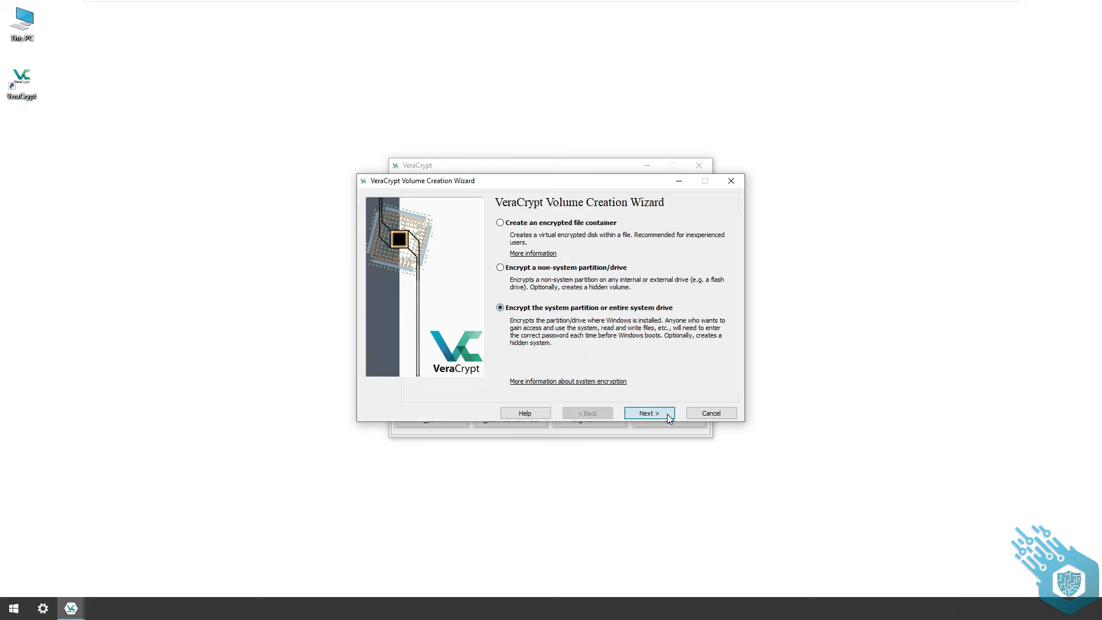
left_click(648, 413)
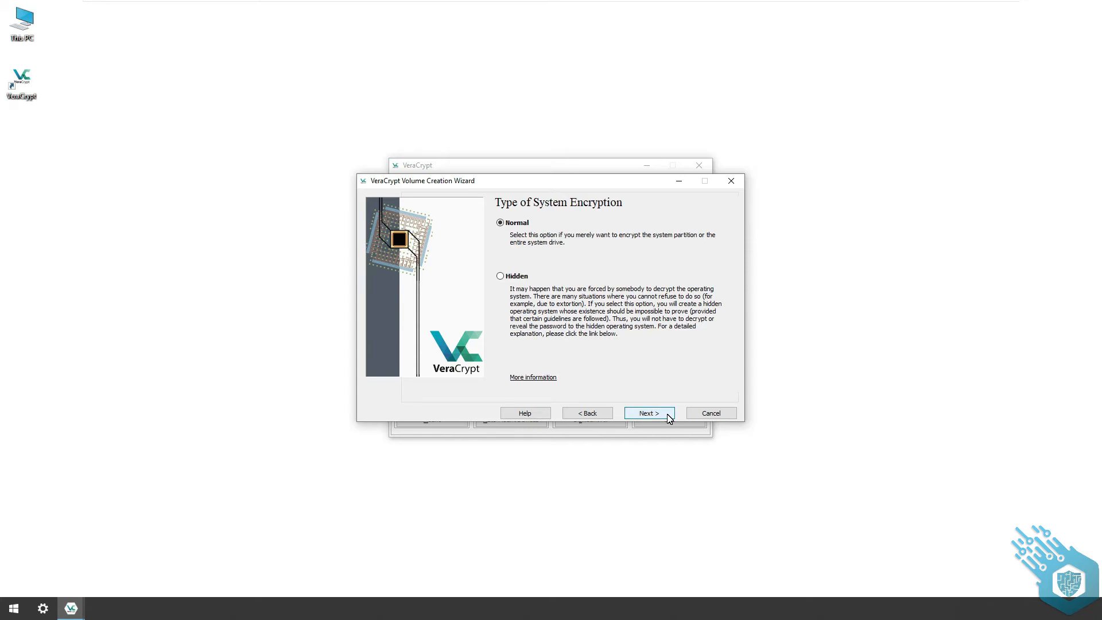
left_click(647, 412)
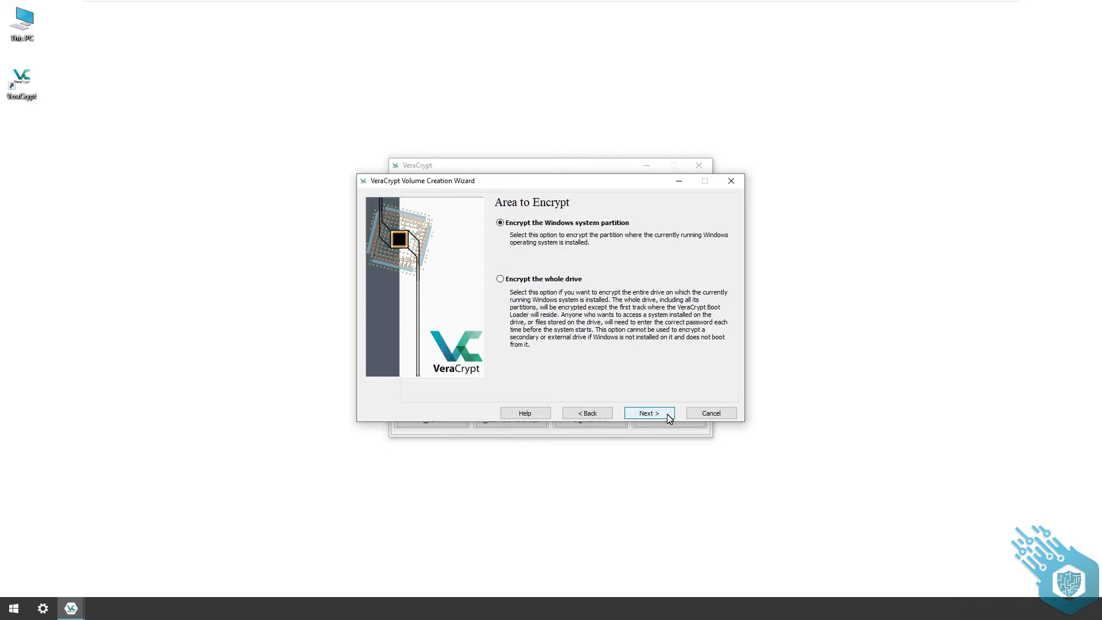
Encrypt only the Windows partition, declare single-boot, and keep AES with SHA-256
left_click(647, 412)
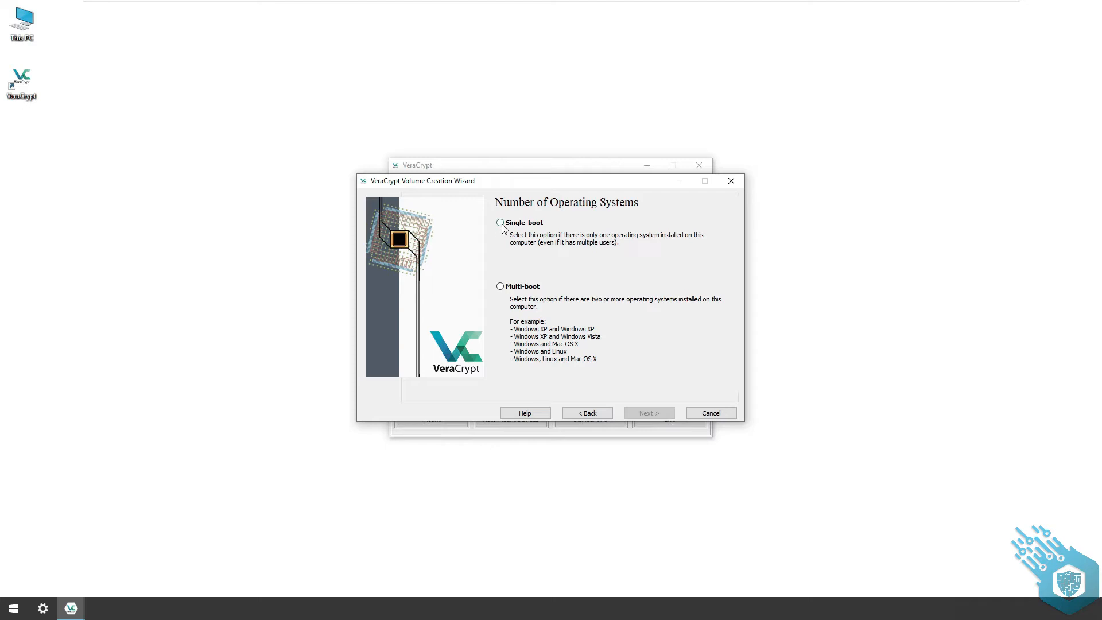
left_click(648, 413)
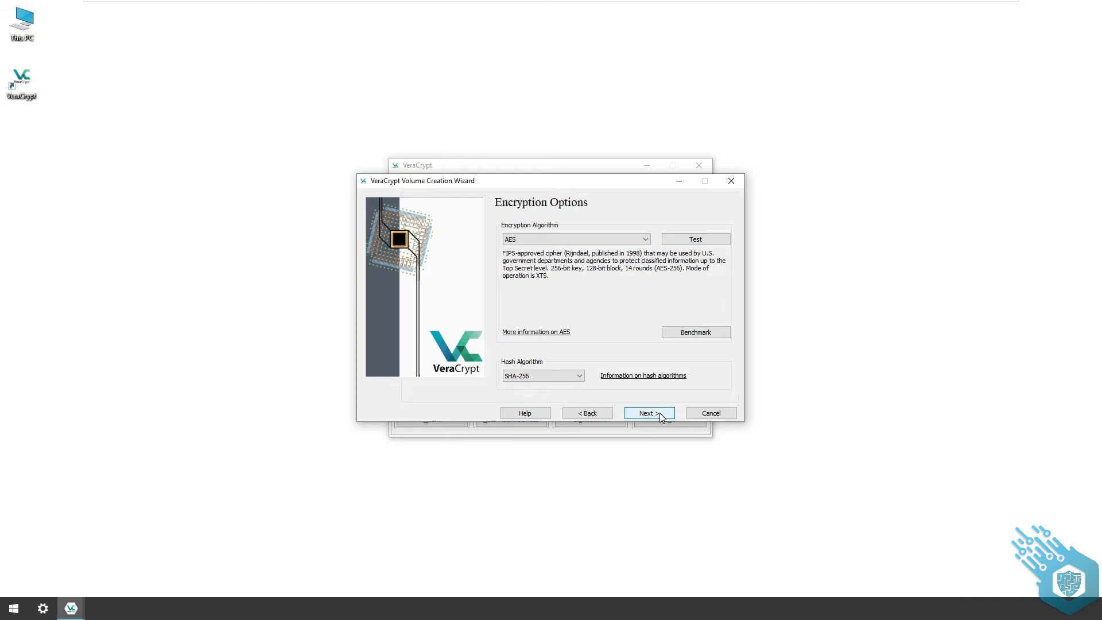
left_click(648, 413)
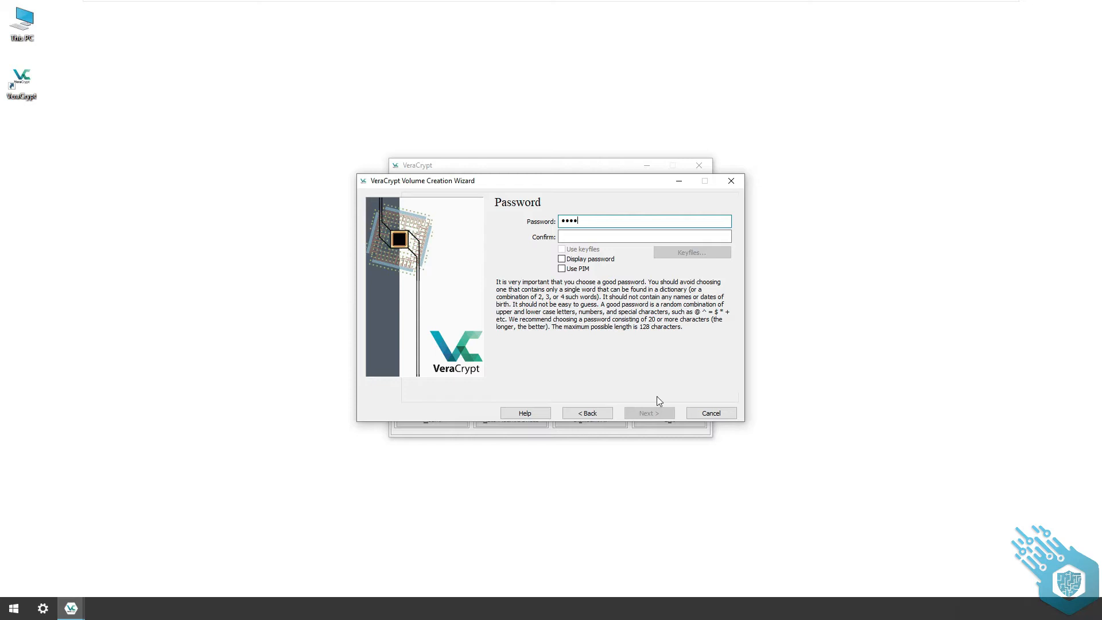
Enter and confirm the volume password
type("••")
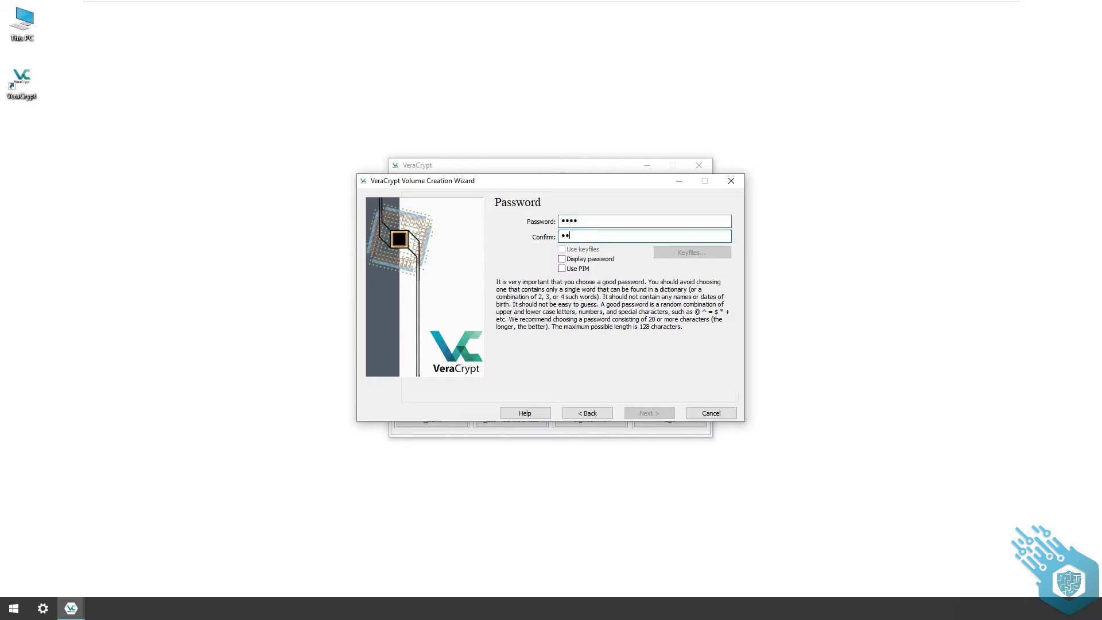
type("••")
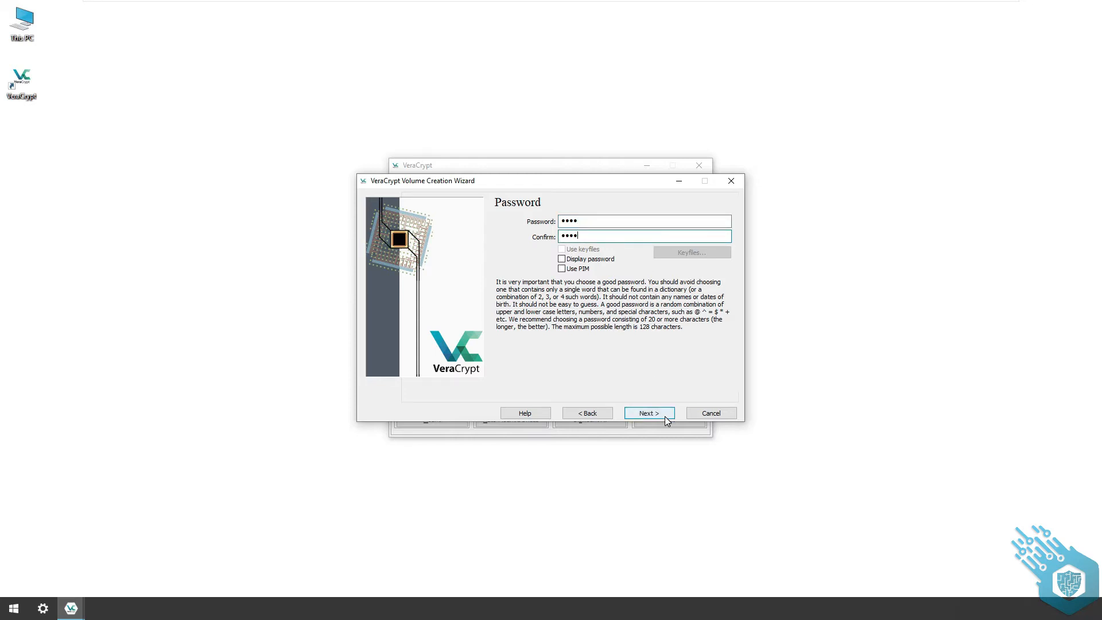
left_click(647, 412)
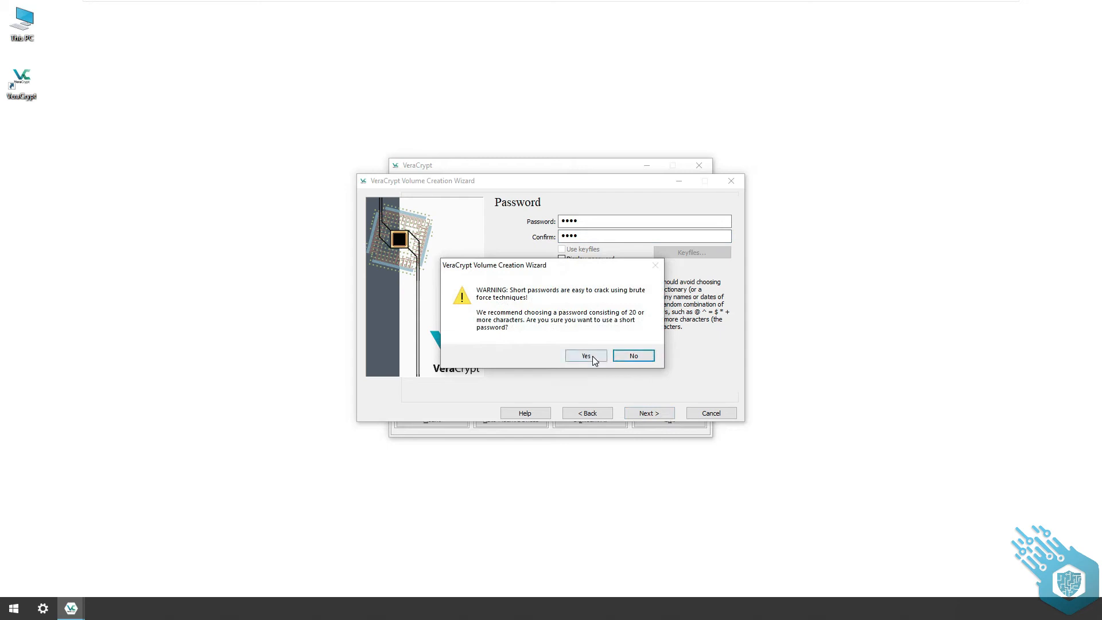
Accept the short password, collect random data, and generate the encryption keys
left_click(585, 354)
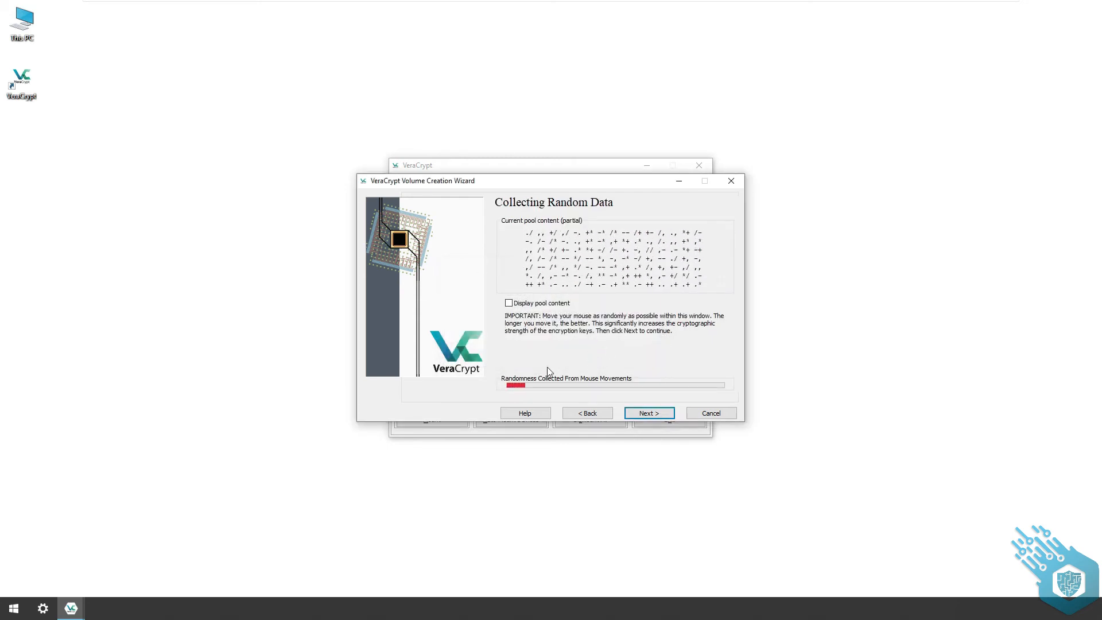
mouse_move(566, 230)
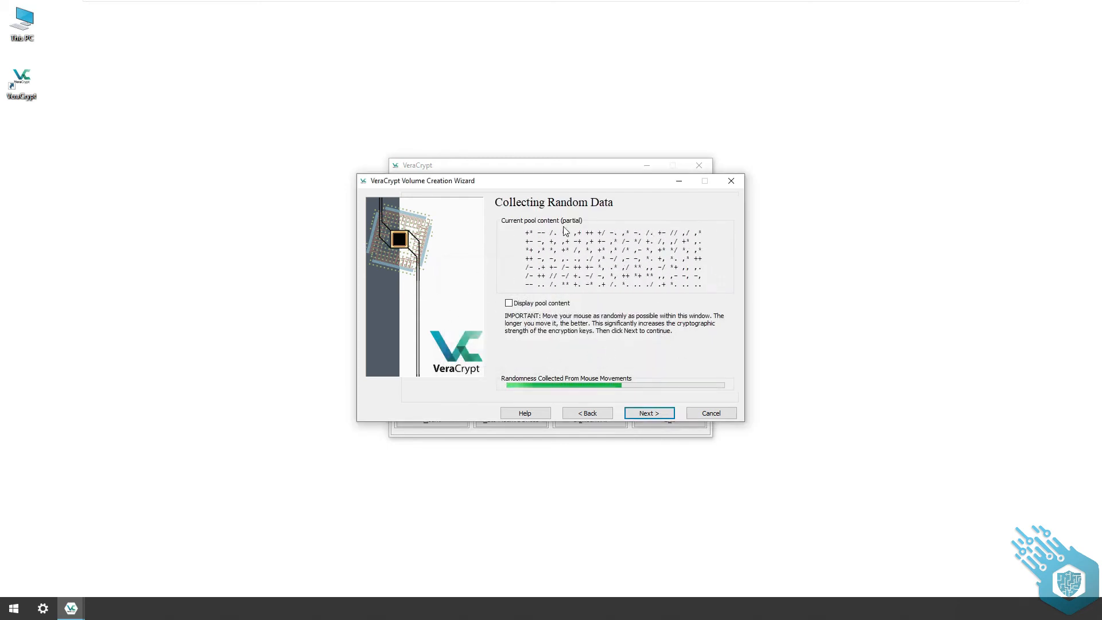
left_click(647, 413)
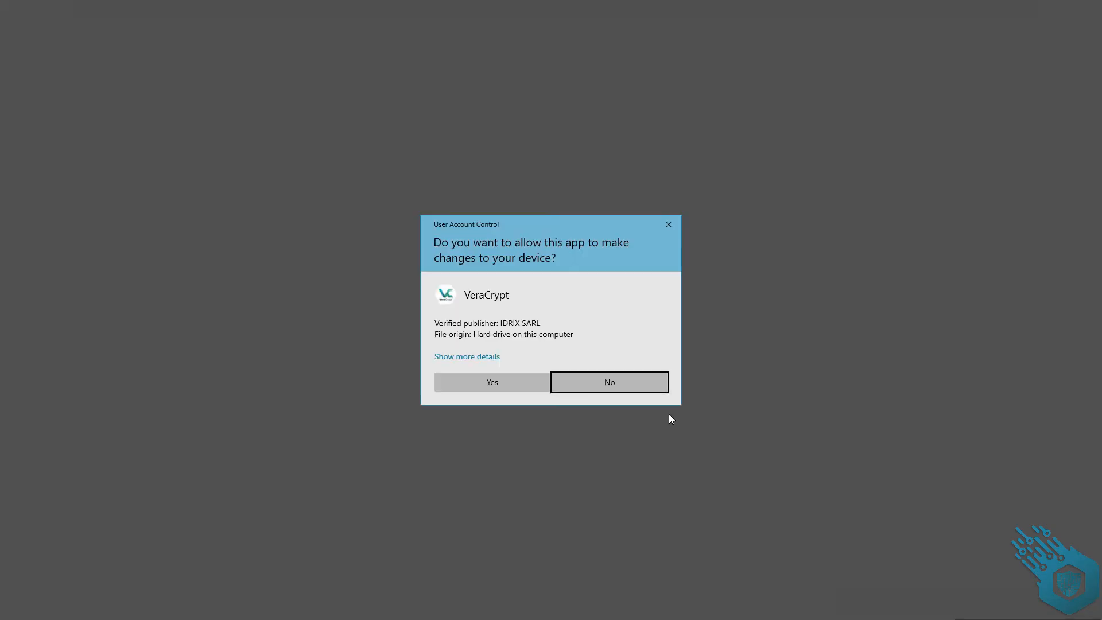
left_click(491, 381)
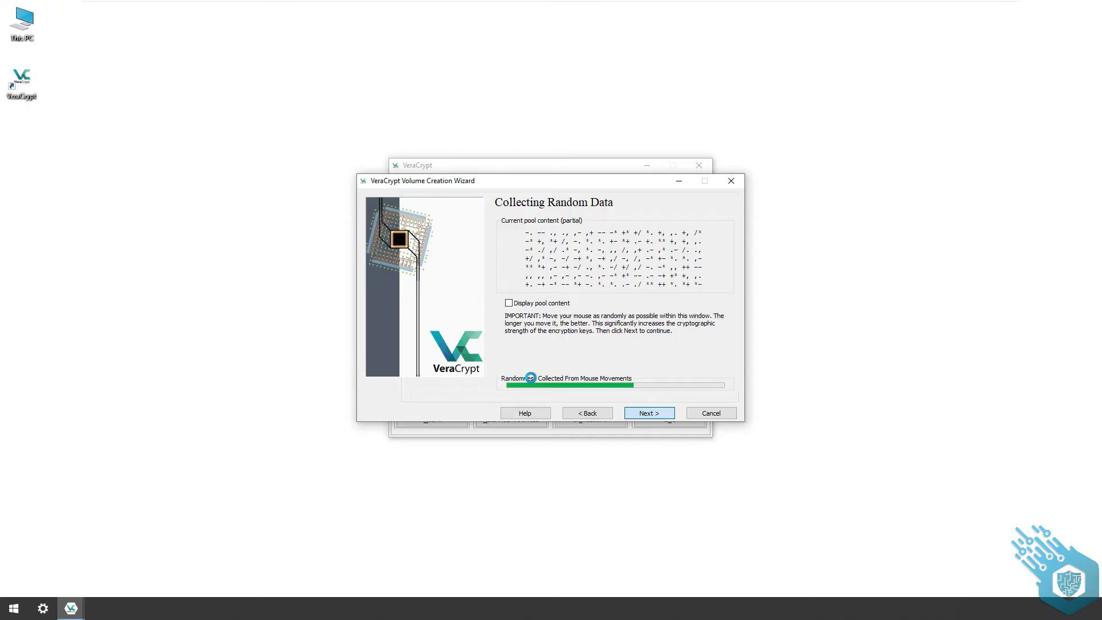
left_click(647, 412)
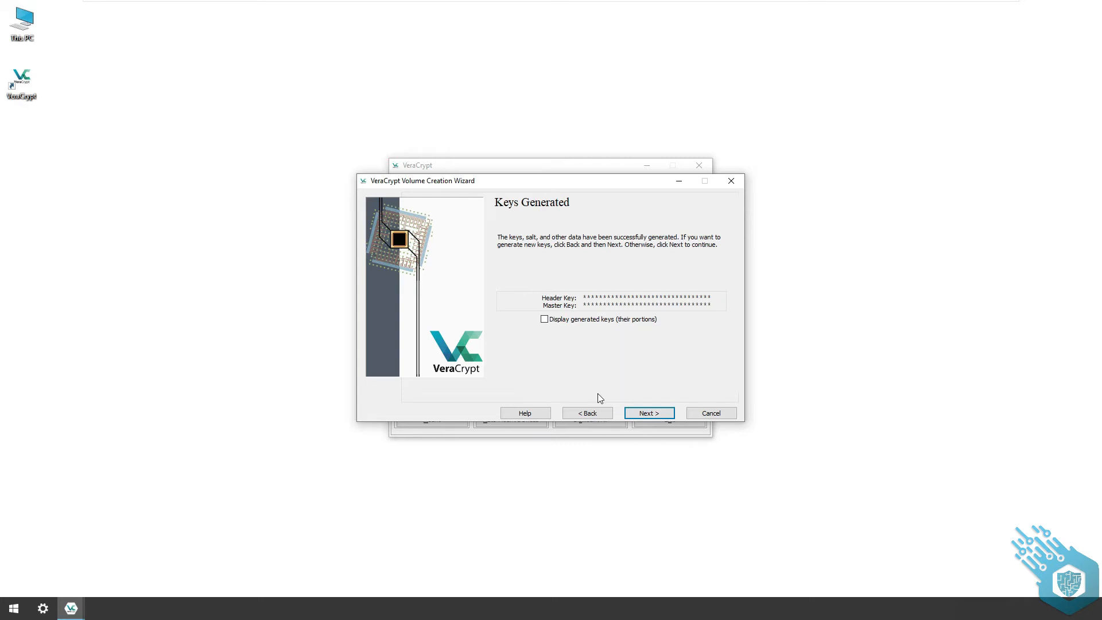
left_click(647, 413)
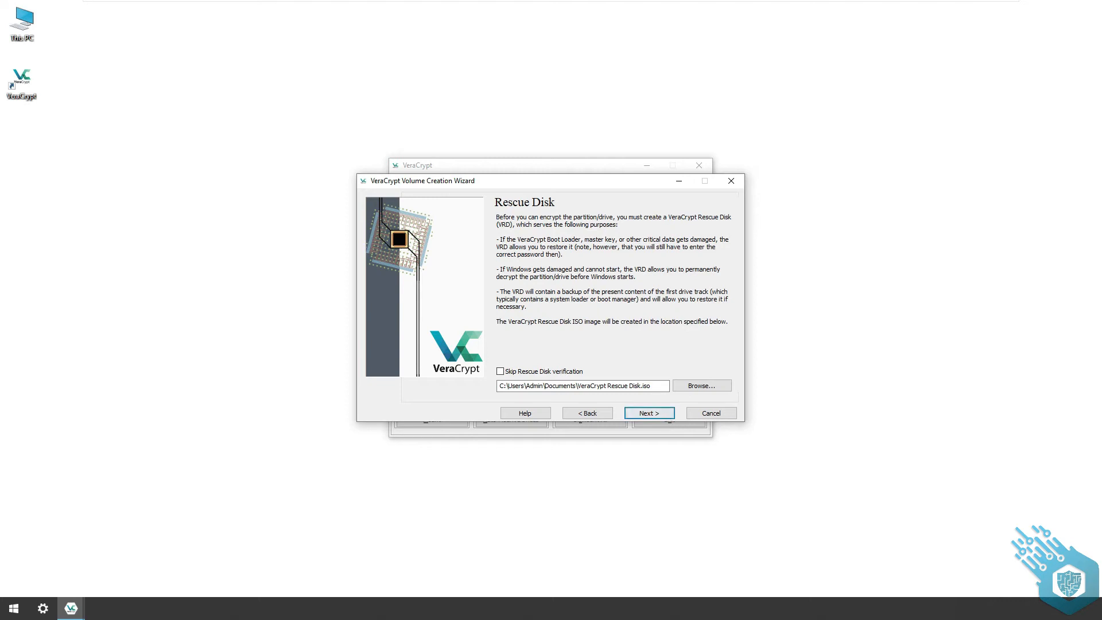
Create the rescue disk image without verifying it
left_click(500, 371)
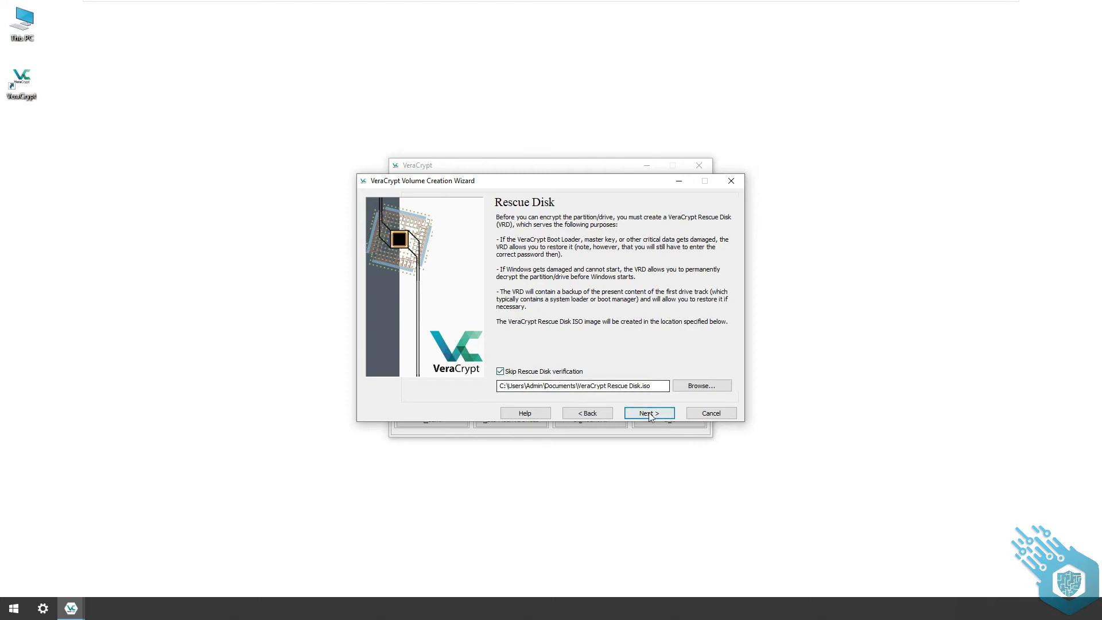
left_click(647, 412)
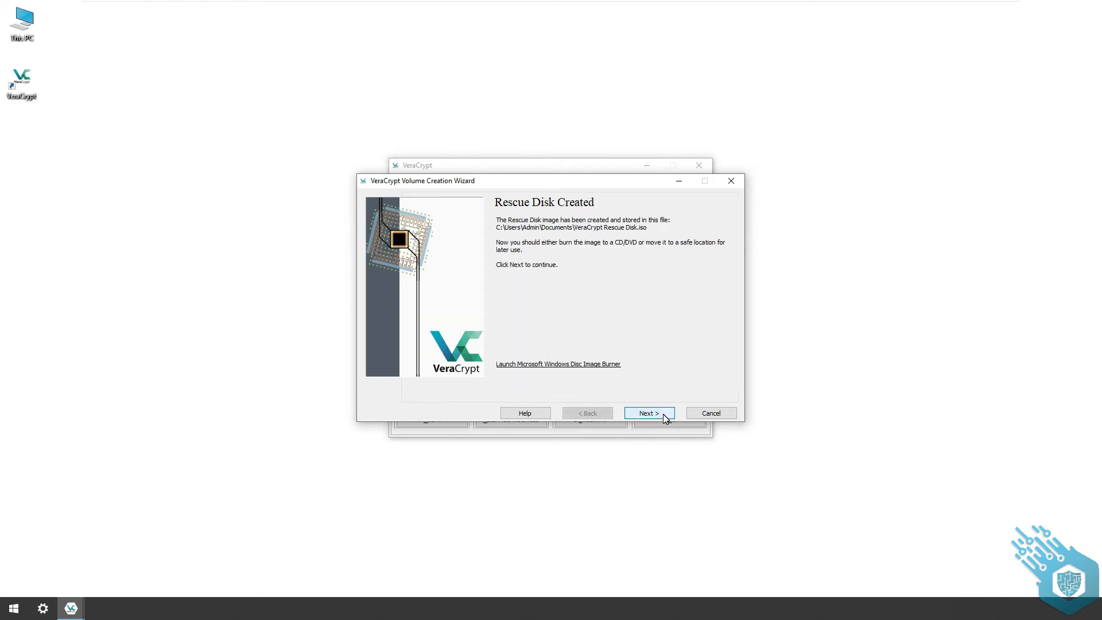
left_click(648, 413)
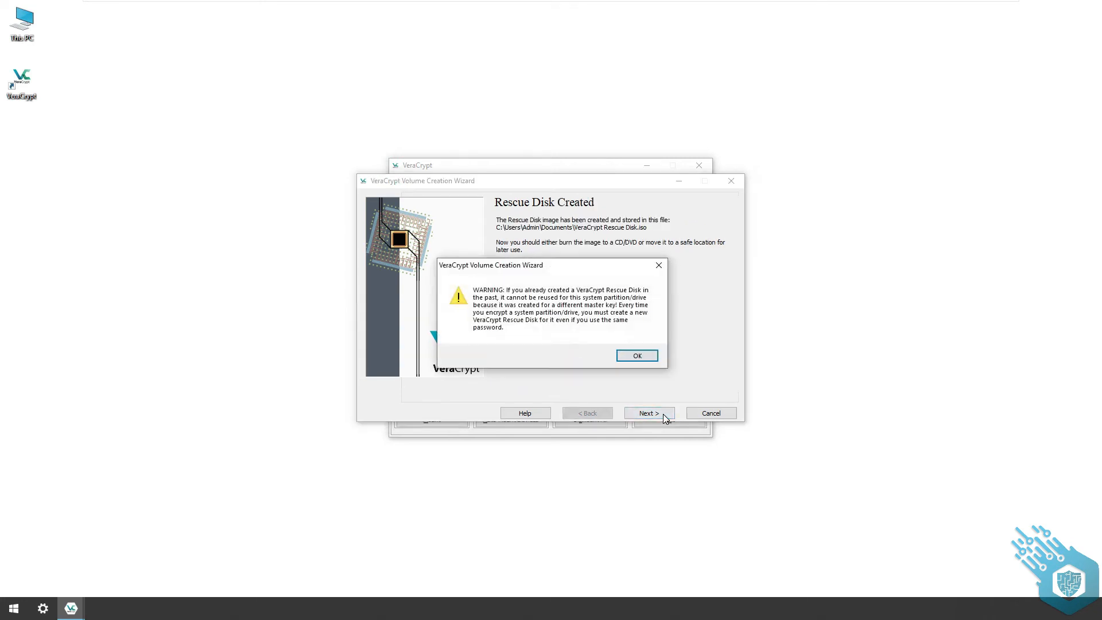
left_click(636, 355)
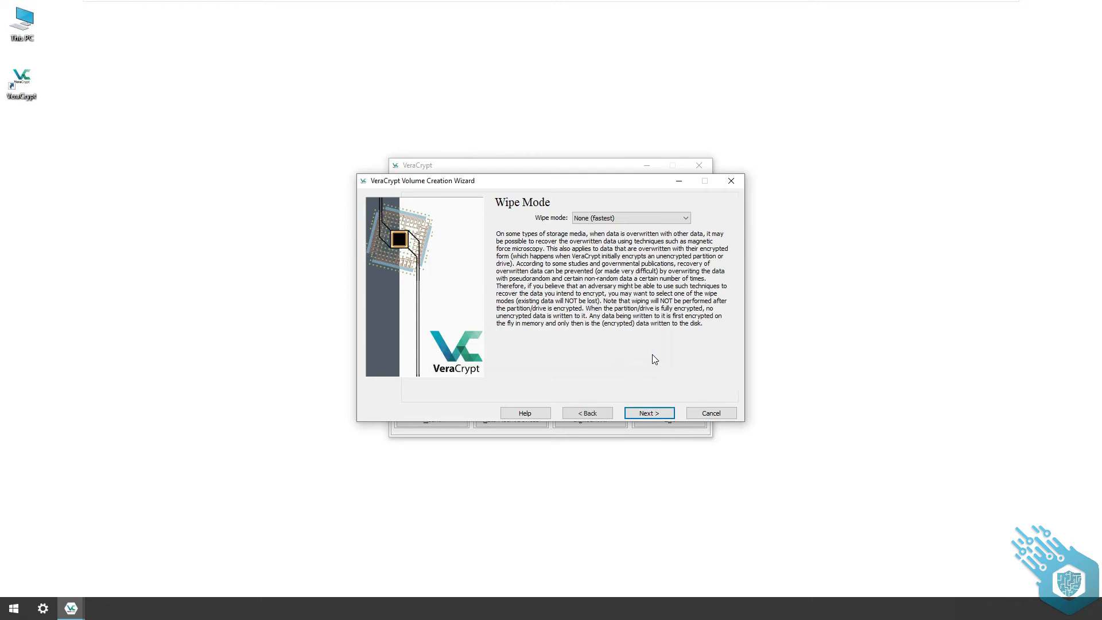
Keep wipe mode at None (fastest) and proceed to the System Encryption Pretest
left_click(683, 218)
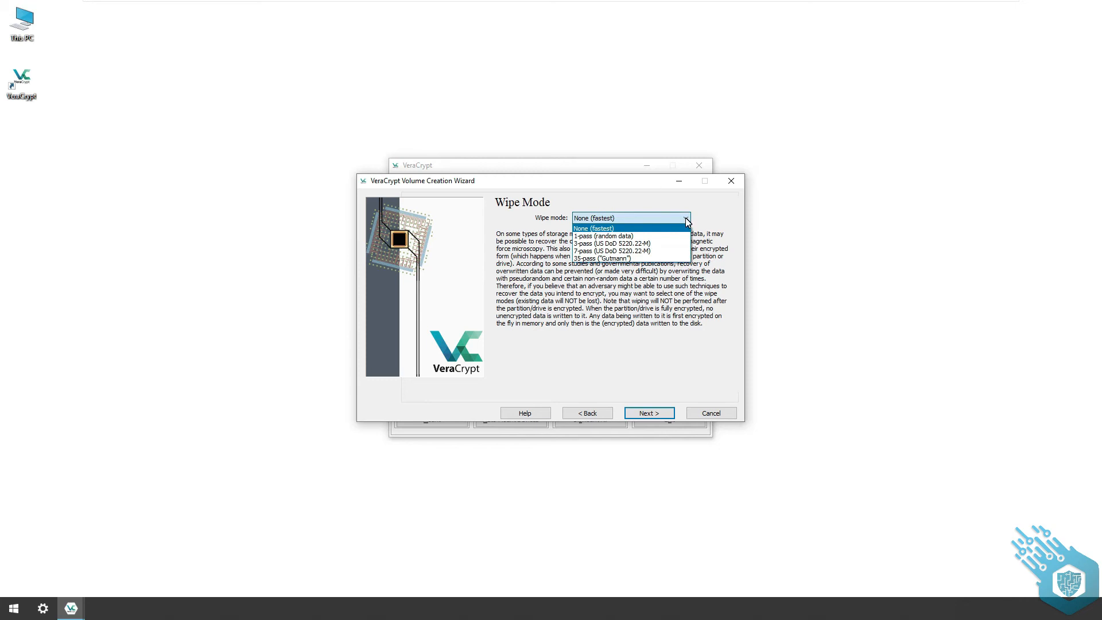
left_click(648, 413)
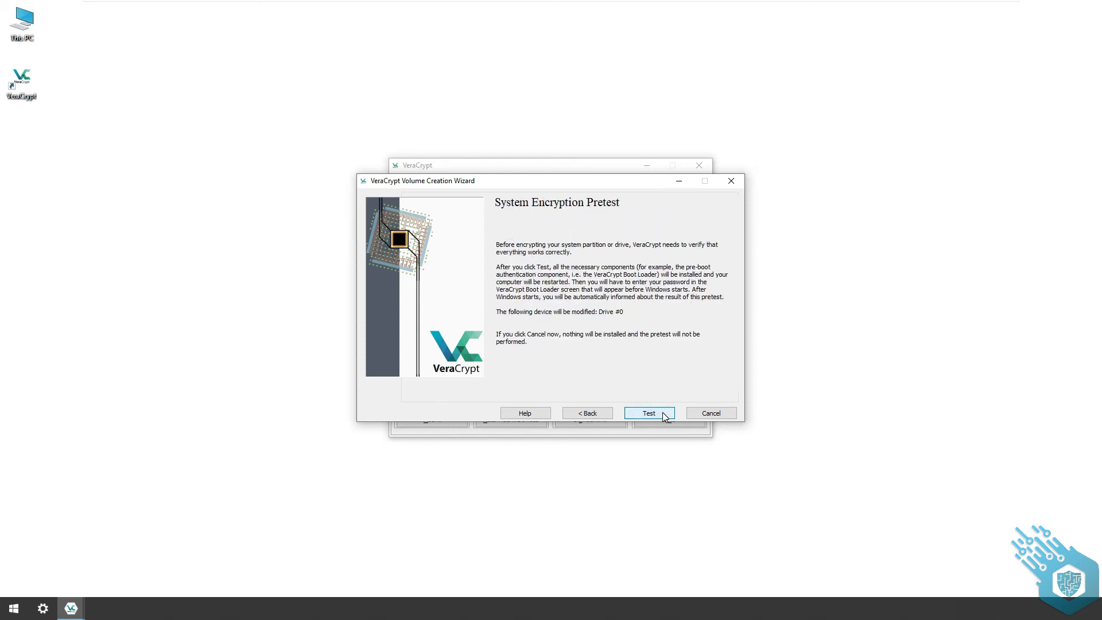
Run the pretest, restart, and enter the password at the VeraCrypt Boot Loader
left_click(648, 413)
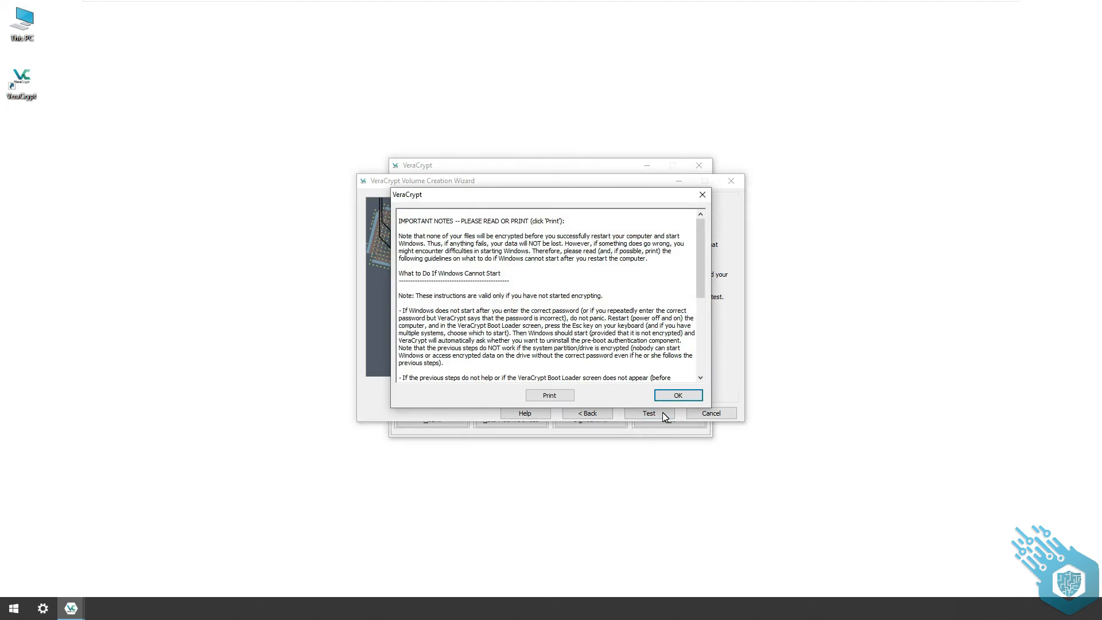
left_click(676, 395)
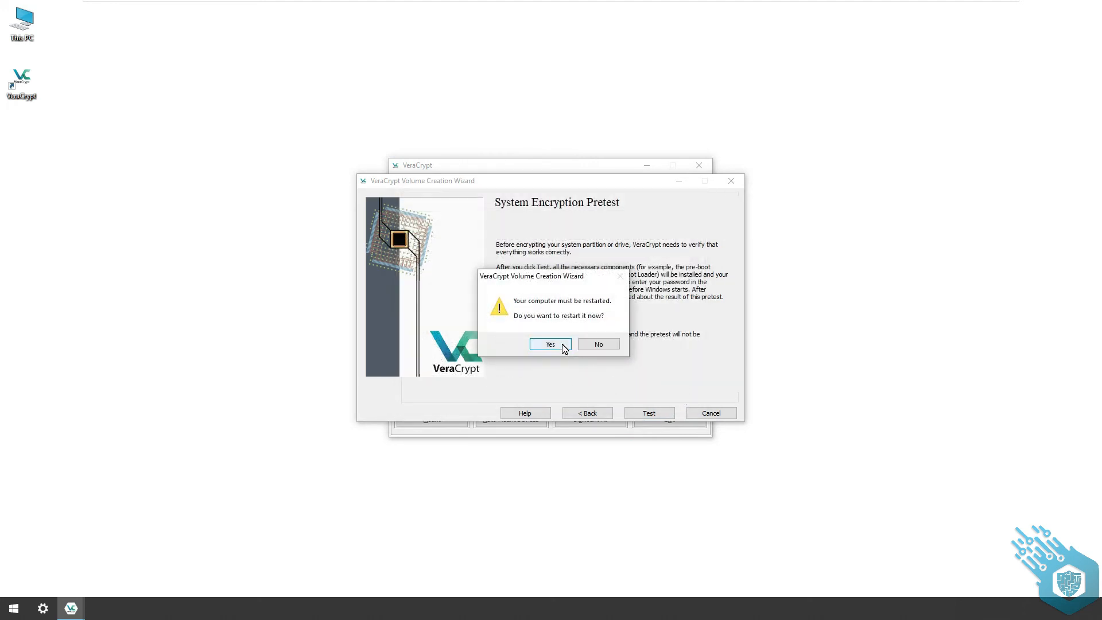
left_click(549, 344)
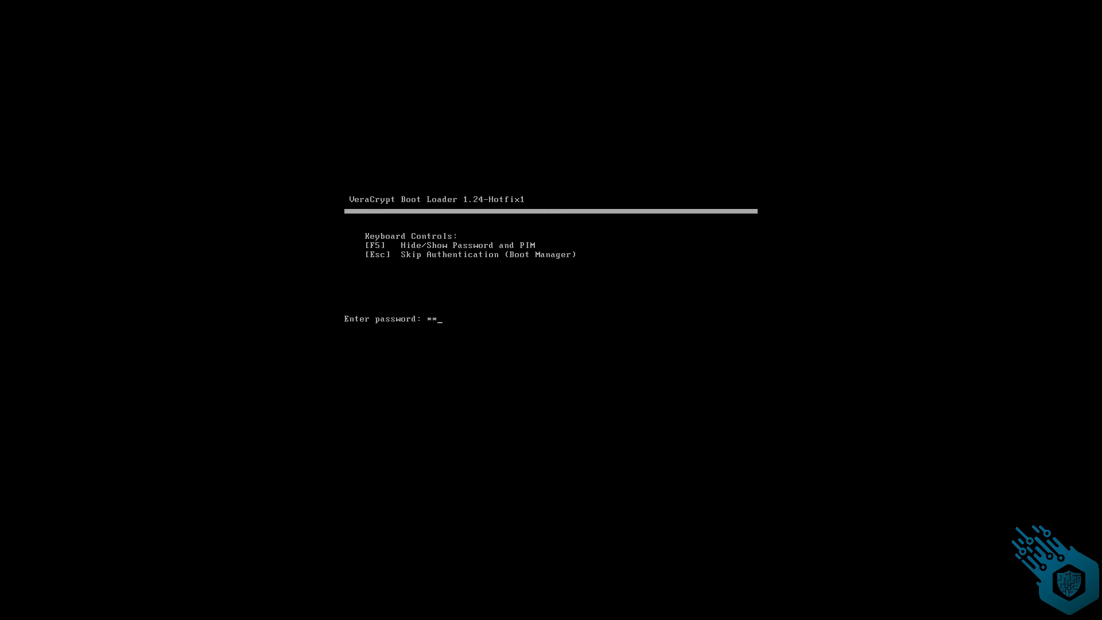
key("Enter")
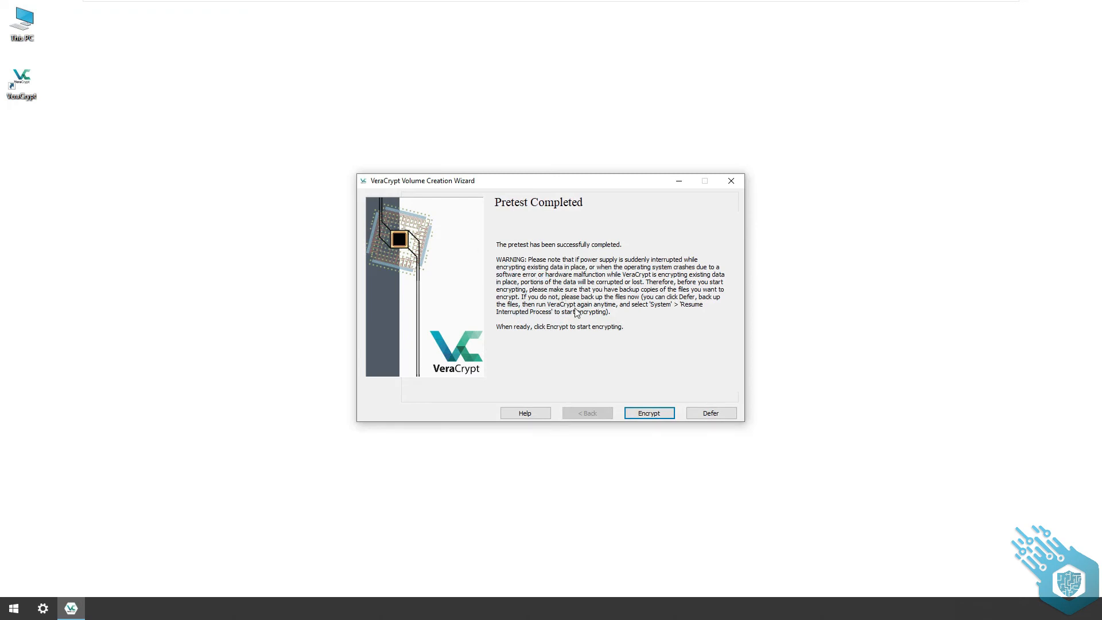
Encrypt the system partition to 100% and finish the wizard
left_click(648, 412)
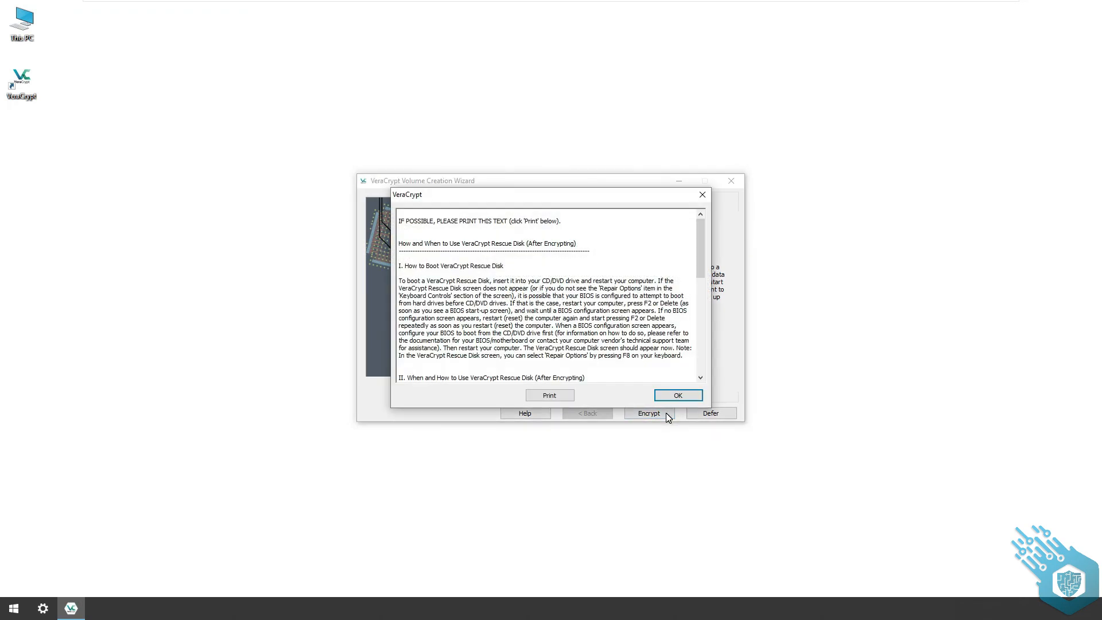
left_click(676, 394)
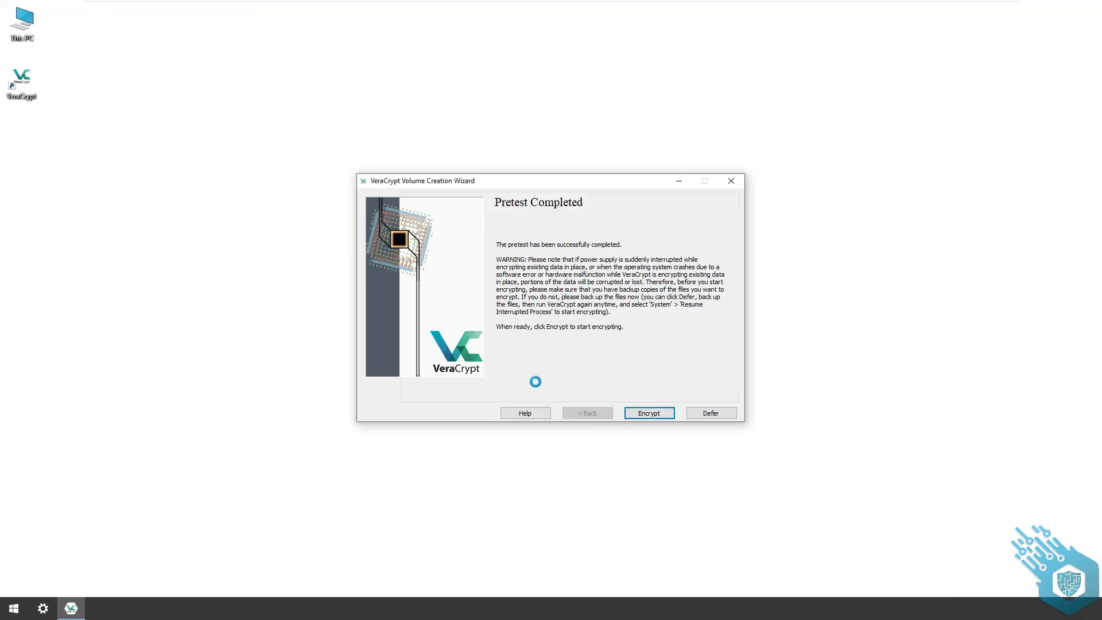
left_click(647, 413)
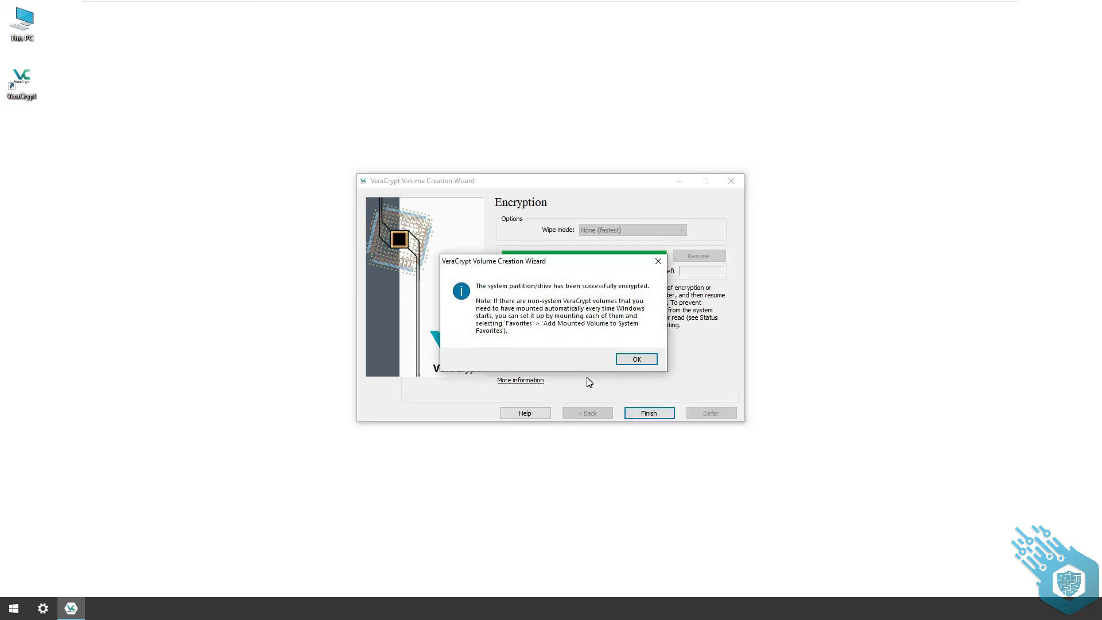
left_click(635, 359)
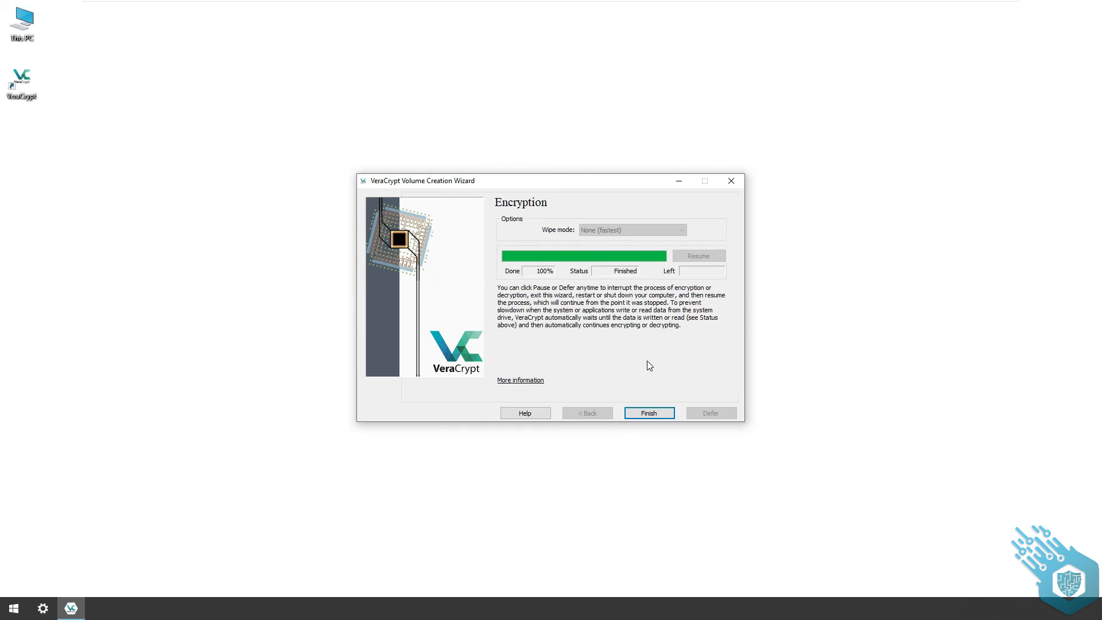
left_click(648, 413)
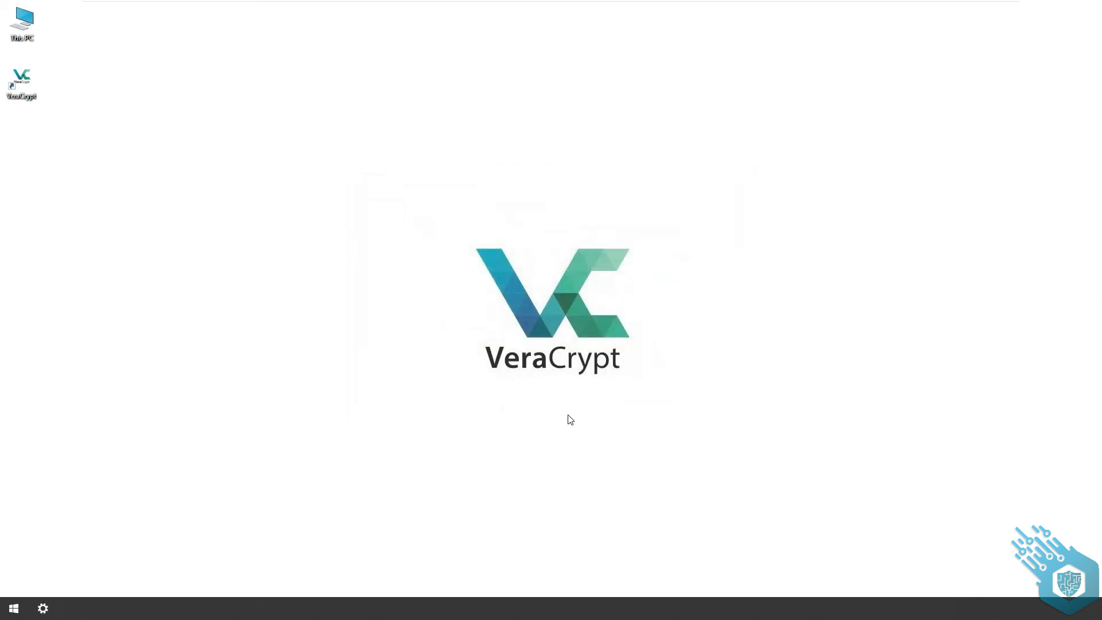
Restart Windows and enter the VeraCrypt Boot Loader password to reach the desktop
left_click(13, 608)
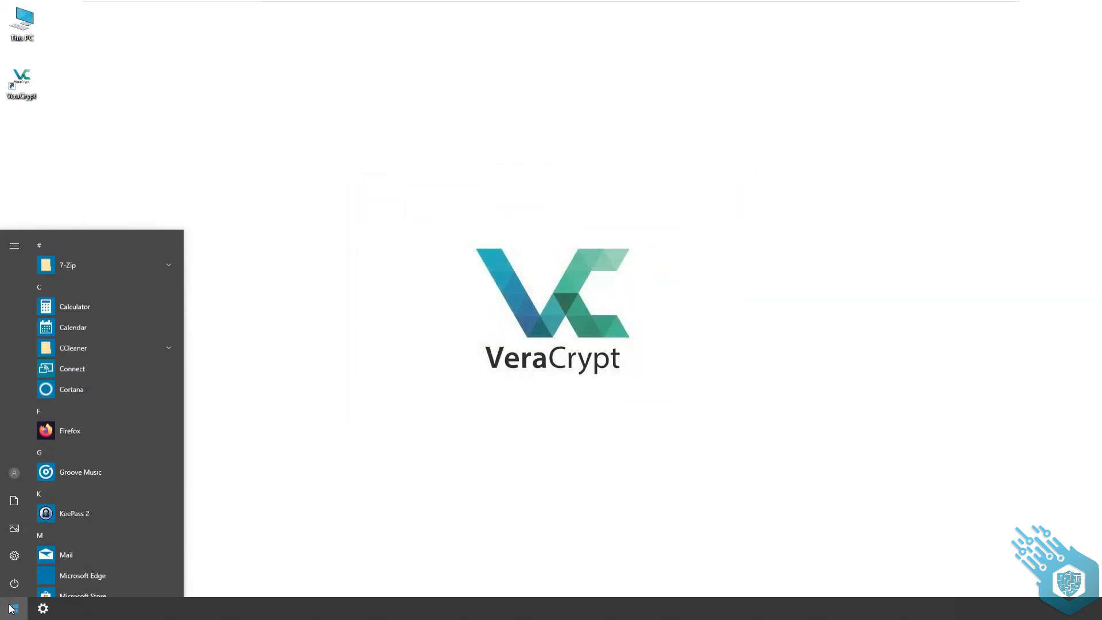
left_click(14, 583)
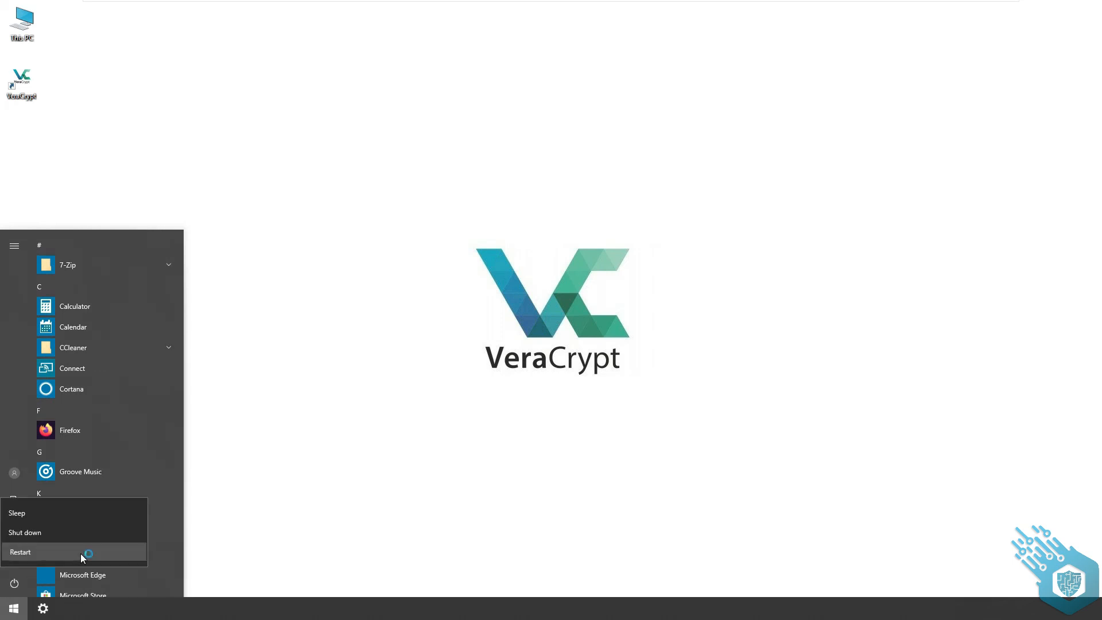
left_click(20, 552)
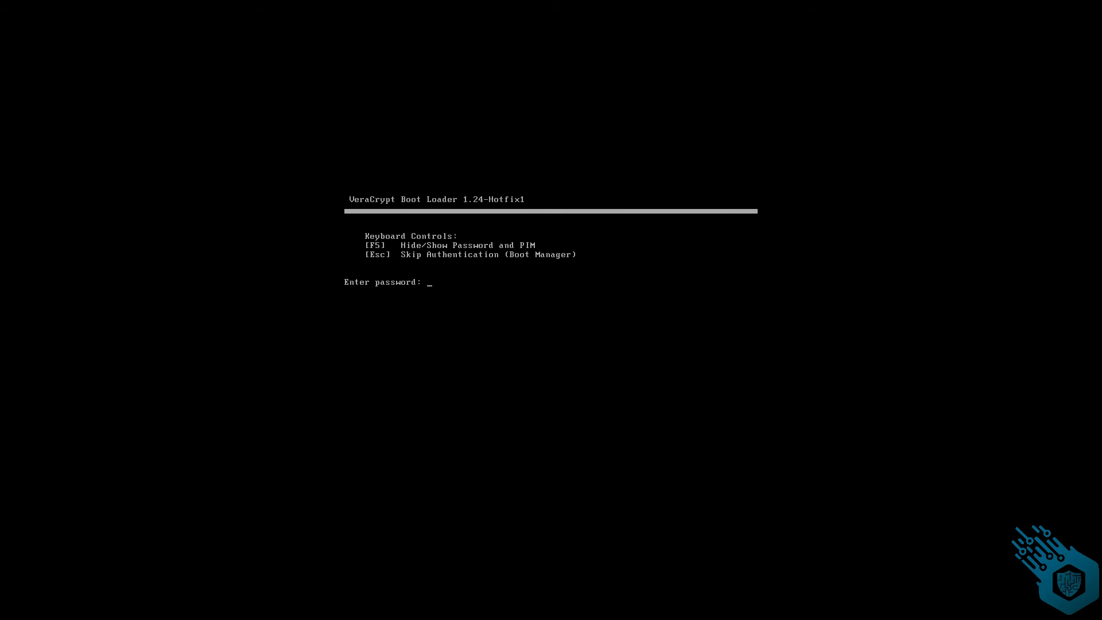
type("****")
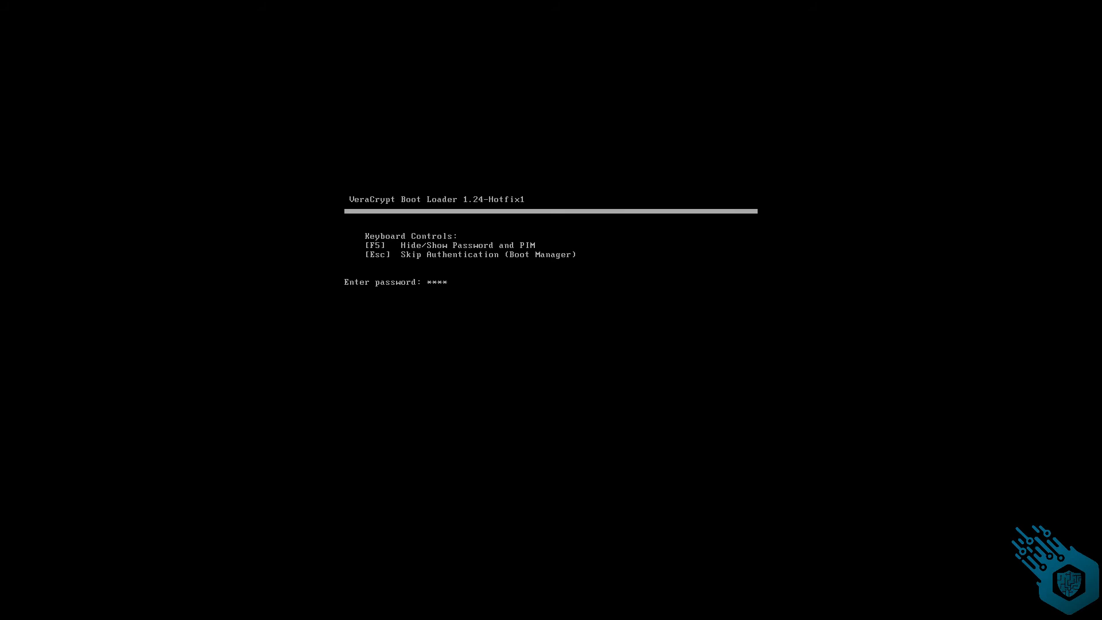
key("Return")
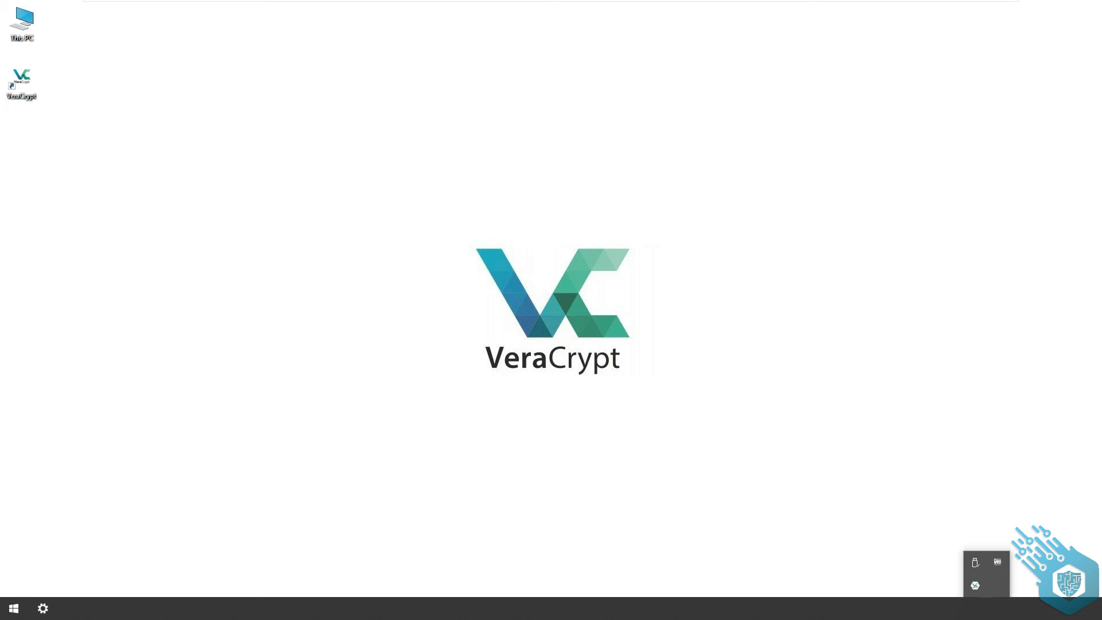
right_click(974, 584)
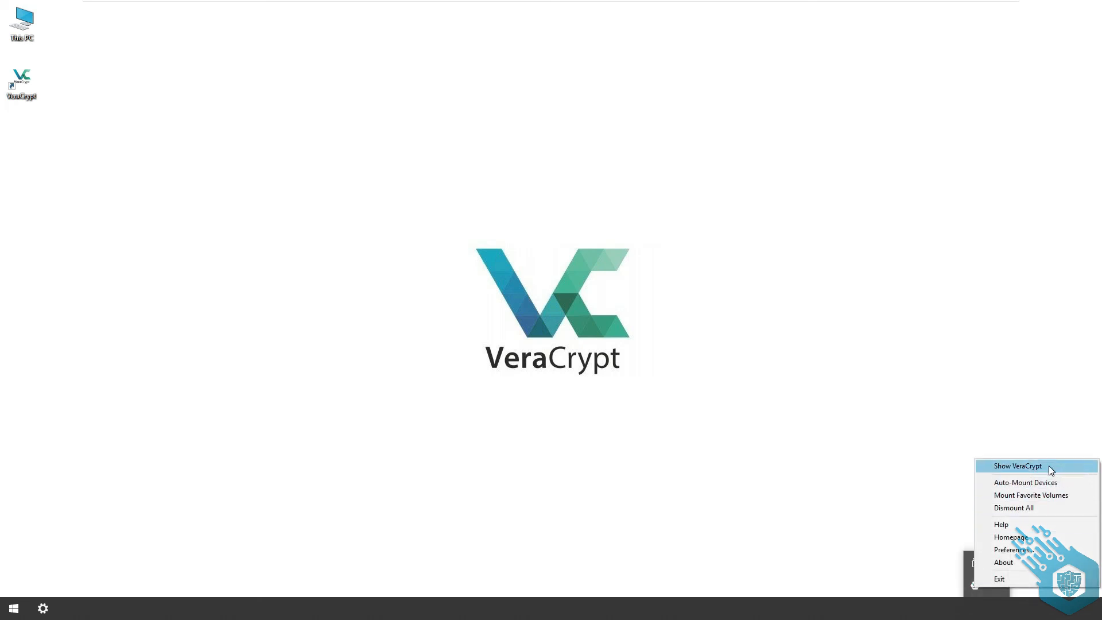
left_click(1017, 465)
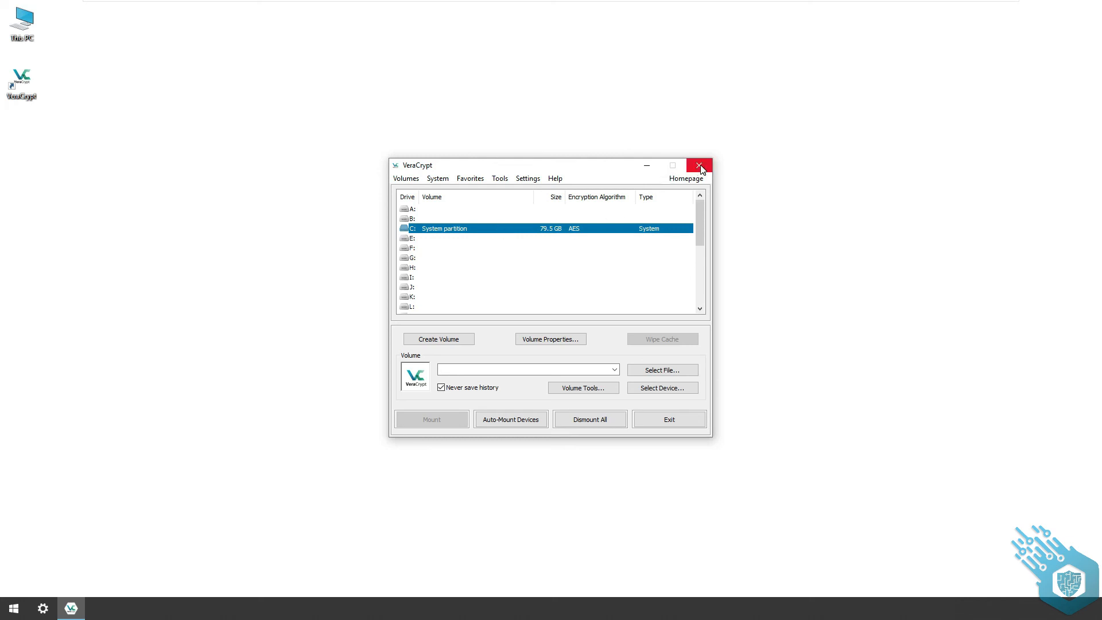
left_click(699, 166)
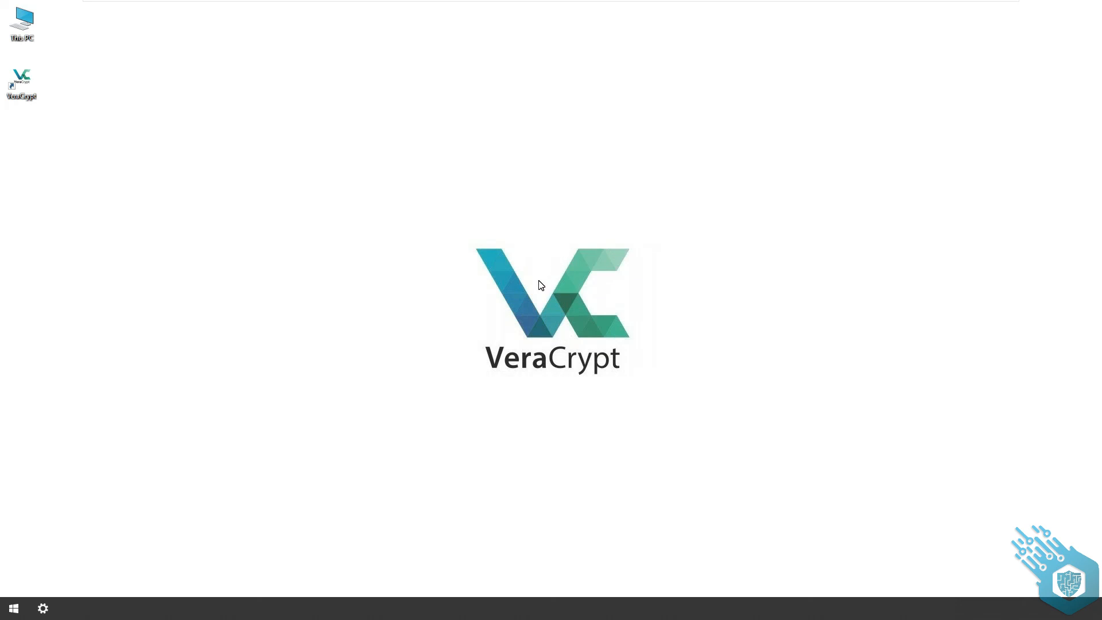